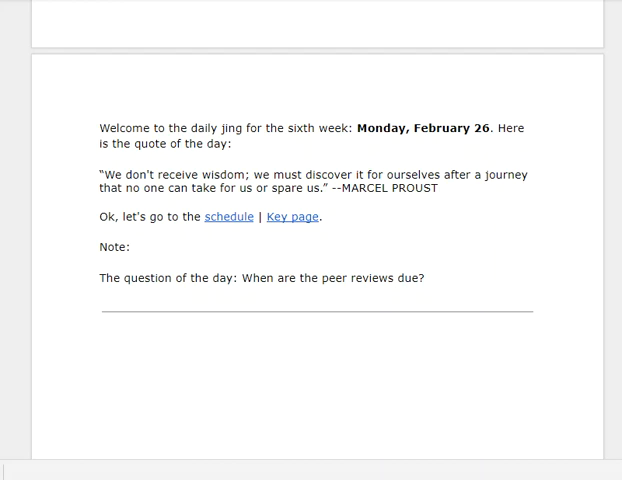
{"action": "mouse_move", "coordinate": [213, 270]}
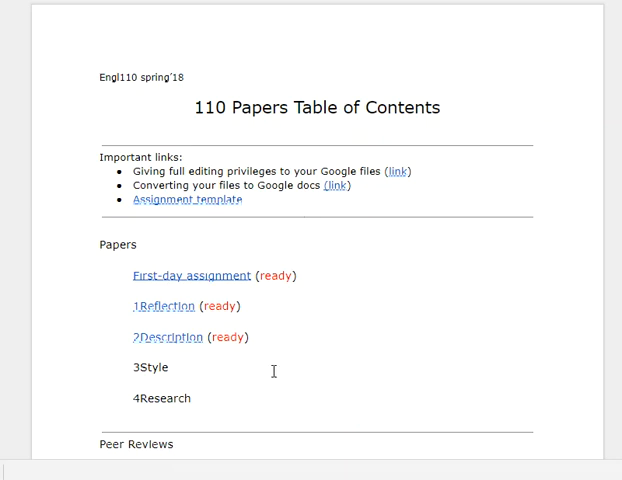
- Scroll the Table of Contents, then close the schedule link preview on the daily notes page
{"action": "scroll", "scroll_direction": "down", "scroll_amount": 3}
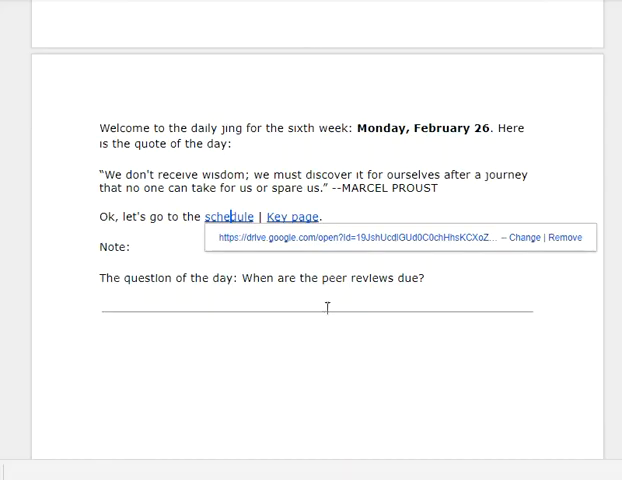
{"action": "left_click", "coordinate": [97, 310]}
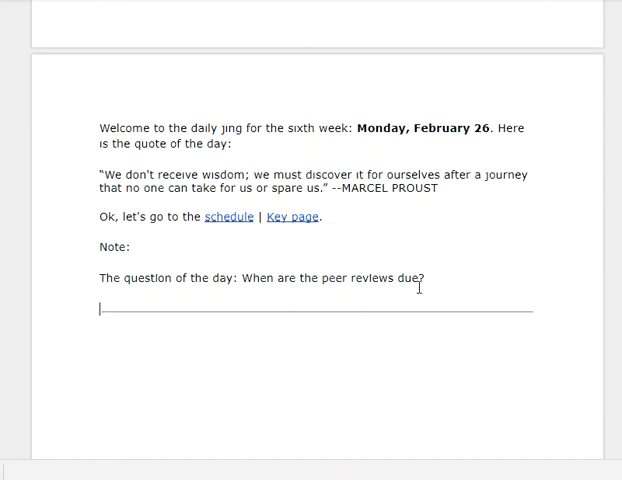